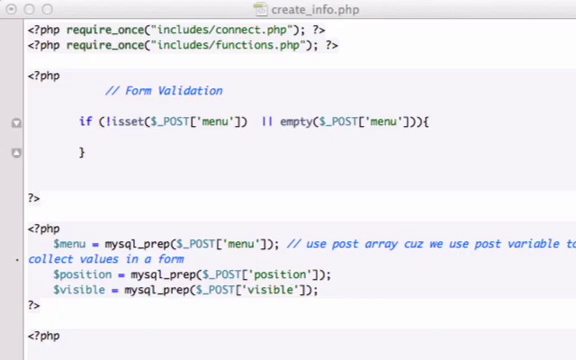
{"action": "mouse_move", "coordinate": [152, 142]}
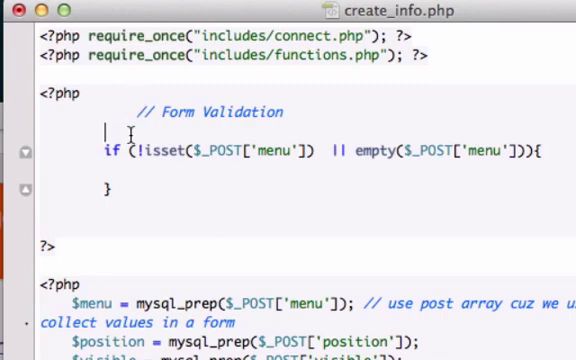
Declare $errors = array(); under the Form Validation comment
{"action": "type", "text": "$er"}
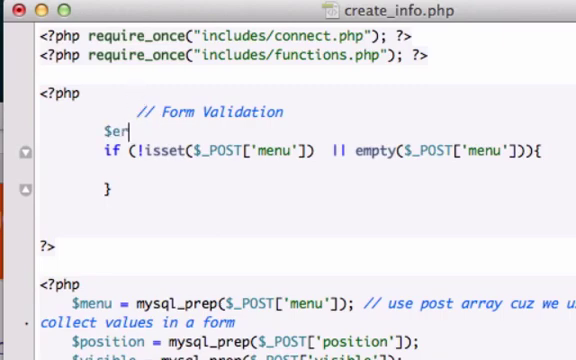
{"action": "type", "text": "rors ="}
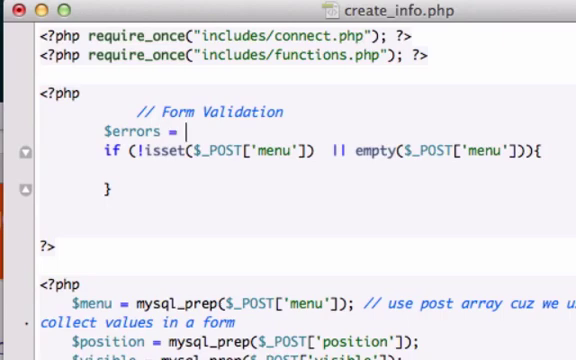
{"action": "type", "text": "array();"}
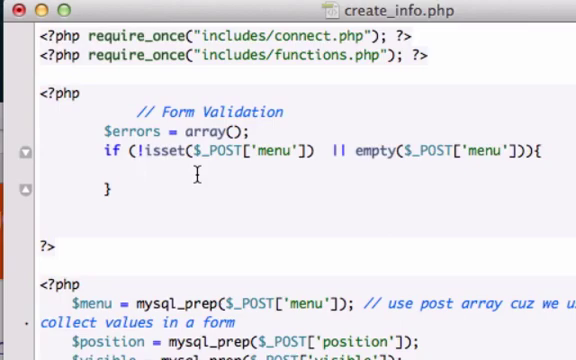
{"action": "mouse_move", "coordinate": [192, 172]}
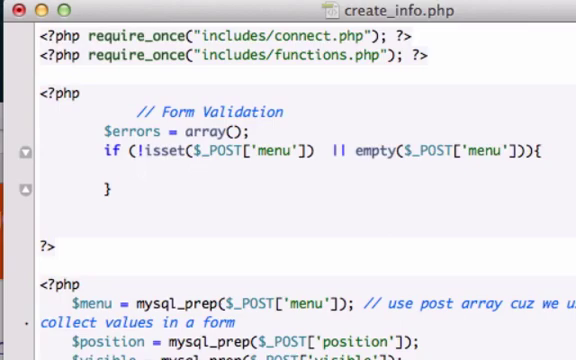
Write $errors[] = 'menu'; inside the menu check block
{"action": "type", "text": "$errors"}
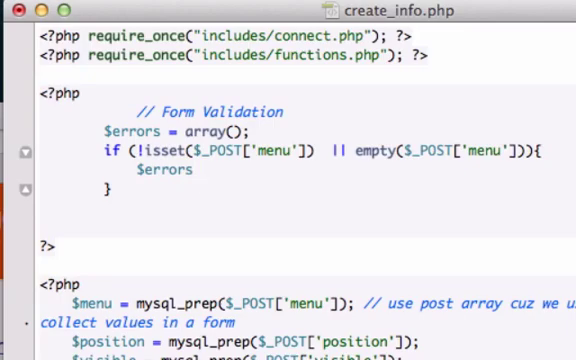
{"action": "left_click", "coordinate": [200, 170]}
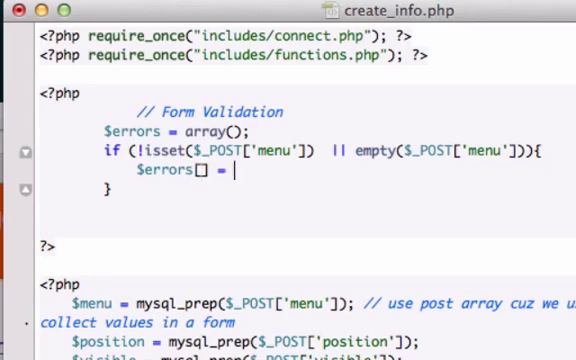
{"action": "type", "text": "'menu'"}
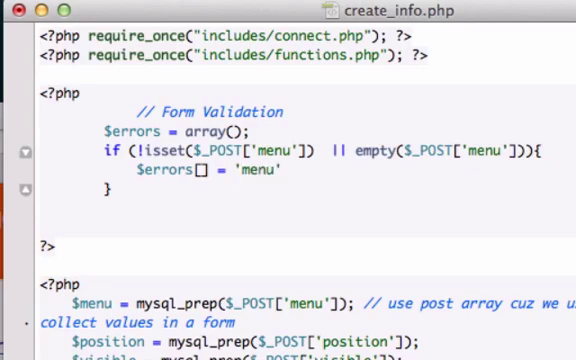
{"action": "left_click", "coordinate": [283, 173]}
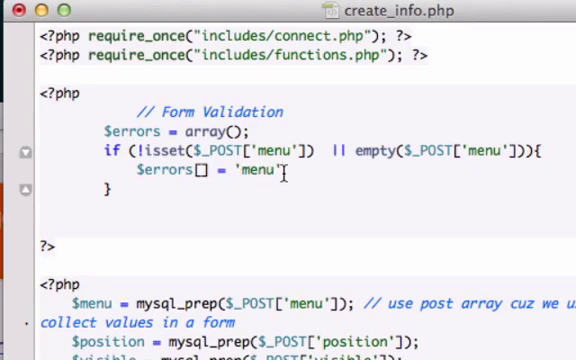
{"action": "type", "text": ";"}
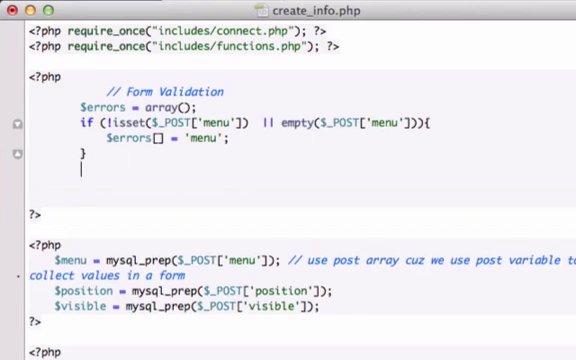
Begin an if (!empty($errors)) block after the menu check
{"action": "type", "text": "if"}
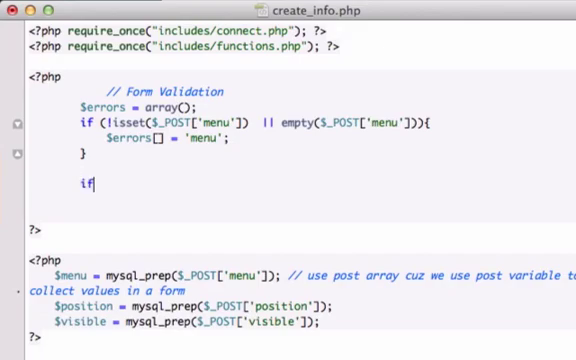
{"action": "type", "text": "(!empty"}
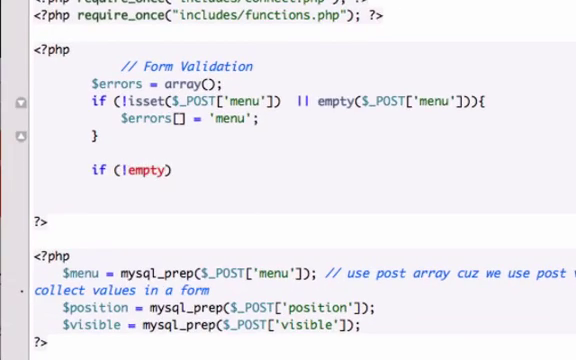
{"action": "type", "text": "$errors"}
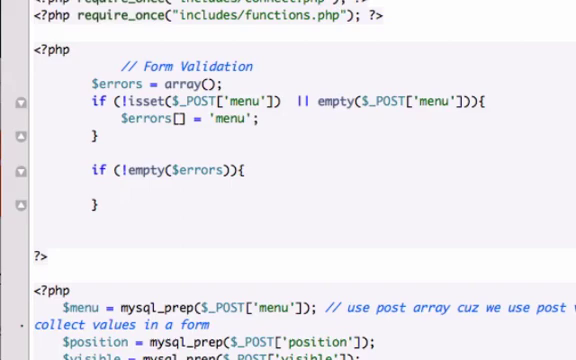
Add header("Location: new_info.php"); followed by exit inside the block
{"action": "type", "text": "header"}
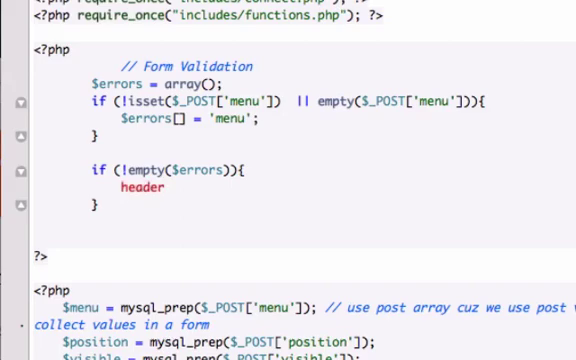
{"action": "type", "text": "(\"\")"}
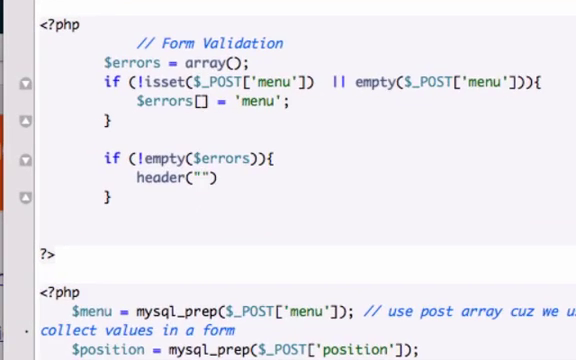
{"action": "type", "text": "Location"}
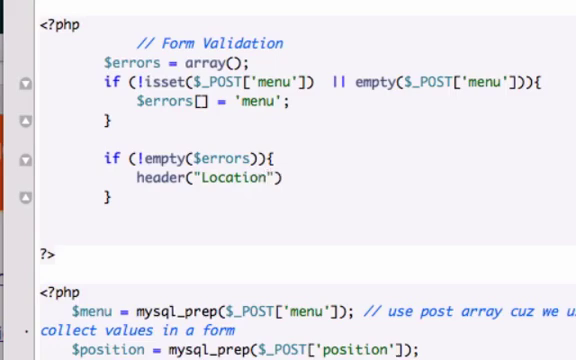
{"action": "type", "text": ":"}
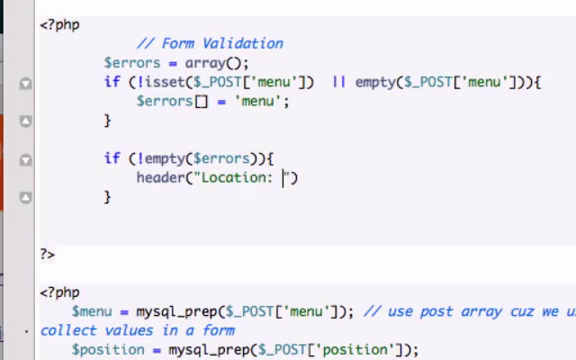
{"action": "type", "text": "new_inf"}
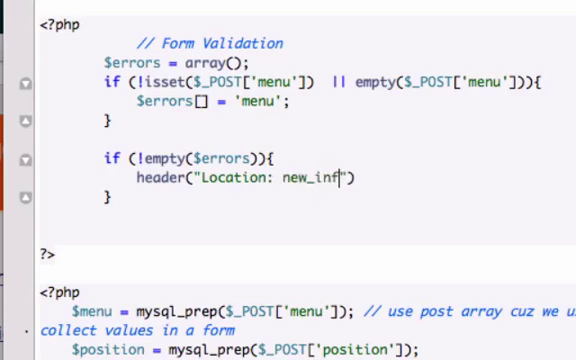
{"action": "type", "text": "o.php"}
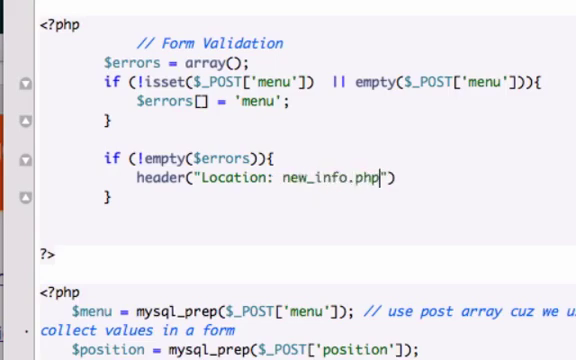
{"action": "mouse_move", "coordinate": [422, 183]}
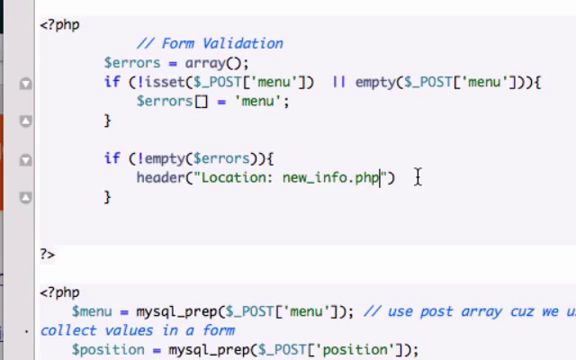
{"action": "type", "text": ";"}
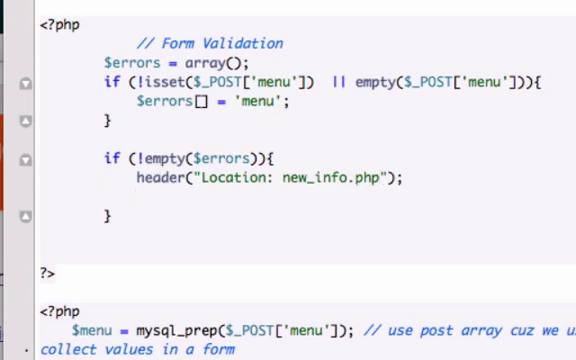
{"action": "type", "text": "exit"}
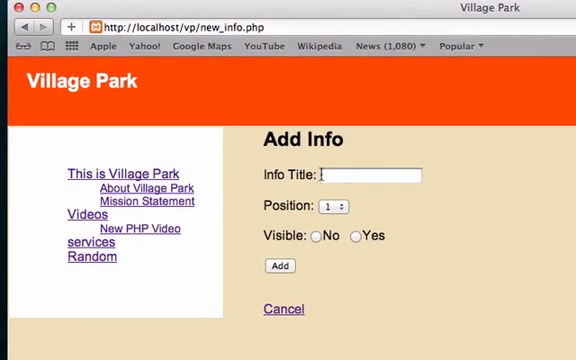
{"action": "left_click", "coordinate": [337, 206]}
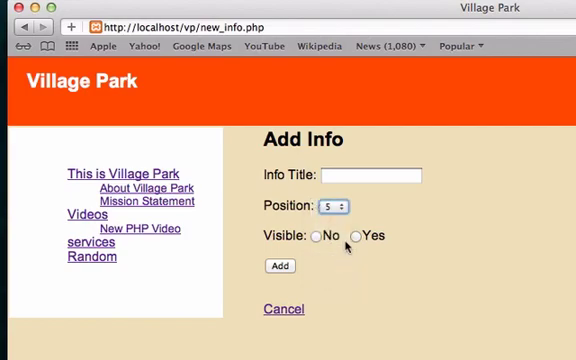
{"action": "left_click", "coordinate": [353, 236]}
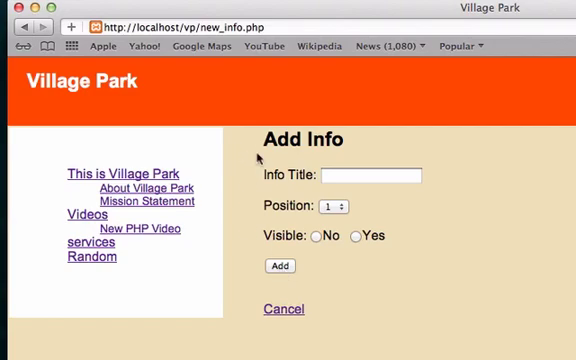
{"action": "mouse_move", "coordinate": [408, 266]}
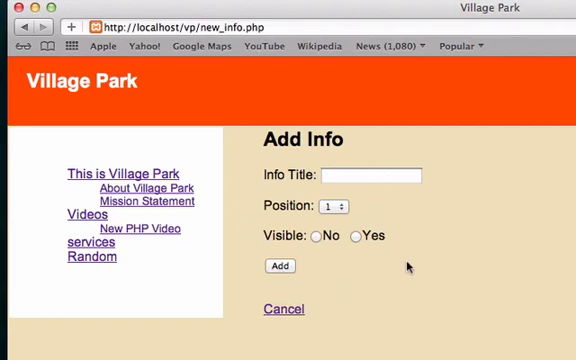
{"action": "mouse_move", "coordinate": [247, 155]}
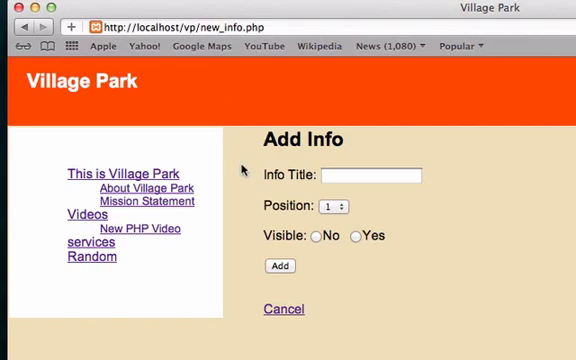
{"action": "mouse_move", "coordinate": [237, 152]}
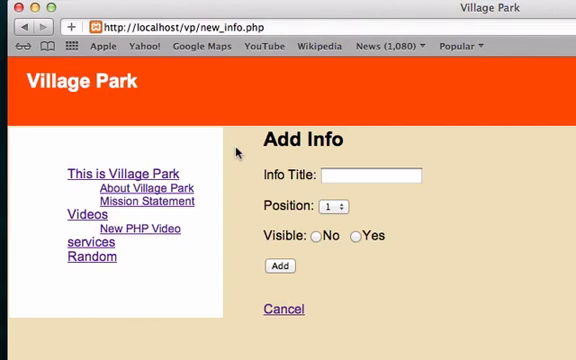
{"action": "mouse_move", "coordinate": [237, 152]}
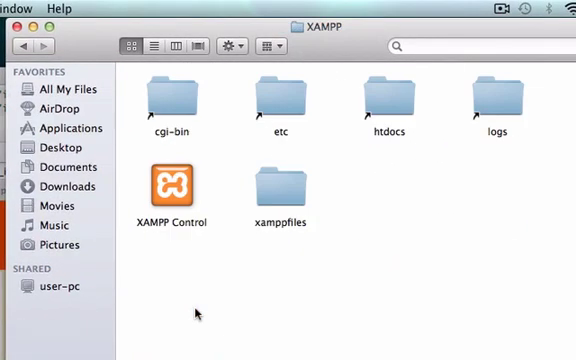
{"action": "mouse_move", "coordinate": [278, 105]}
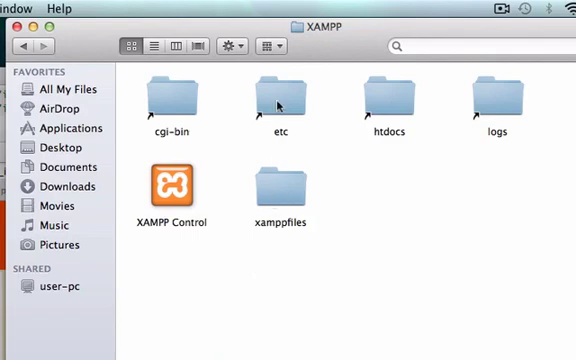
Open php.ini from XAMPP's etc folder with TextMate
{"action": "double_click", "coordinate": [277, 95]}
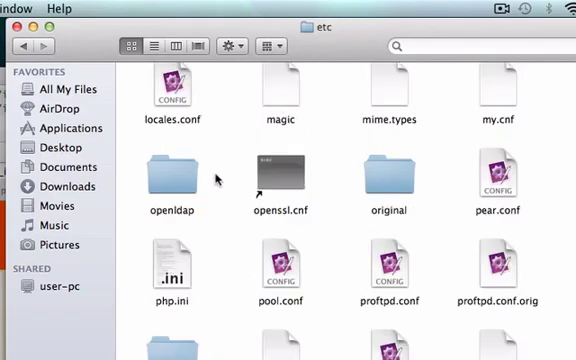
{"action": "left_click", "coordinate": [171, 270]}
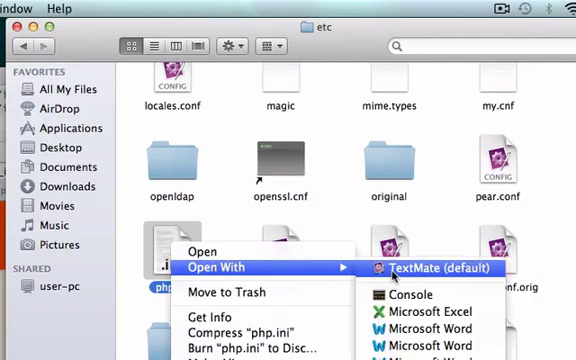
{"action": "left_click", "coordinate": [447, 268]}
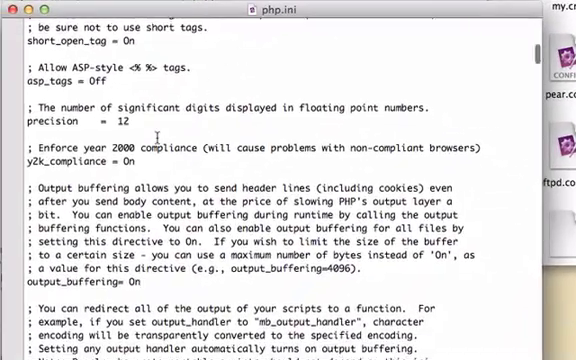
Scroll to the output_buffering directive and set its value to On
{"action": "scroll", "scroll_direction": "up", "scroll_amount": 3}
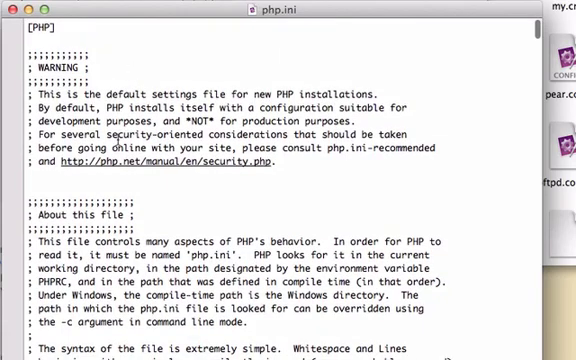
{"action": "scroll", "scroll_direction": "down", "scroll_amount": 3}
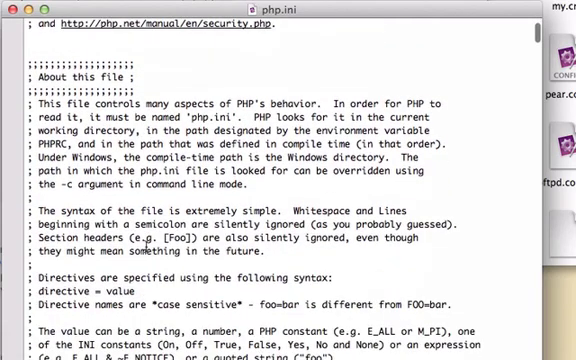
{"action": "scroll", "scroll_direction": "down", "scroll_amount": 3}
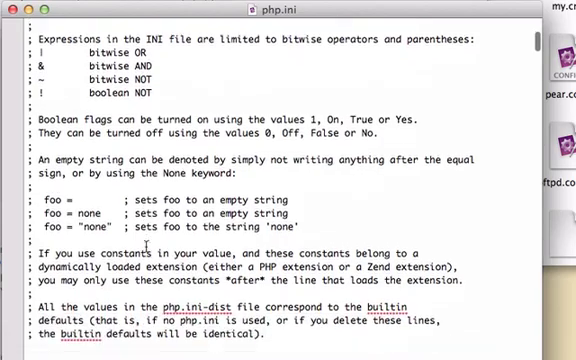
{"action": "scroll", "scroll_direction": "down", "scroll_amount": 3}
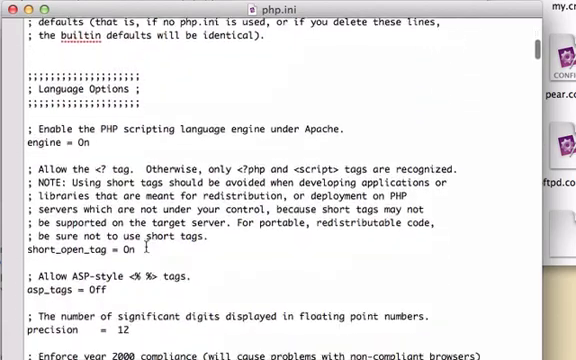
{"action": "scroll", "scroll_direction": "down", "scroll_amount": 3}
{"action": "type", "text": "output_buffering= "}
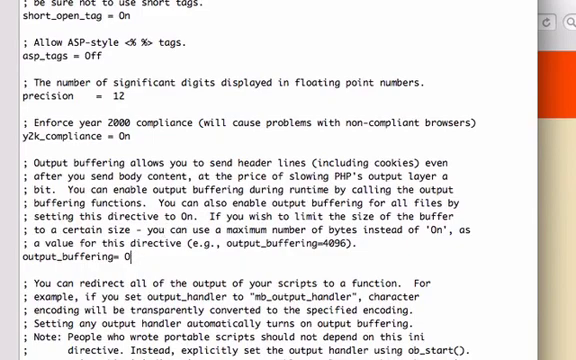
{"action": "type", "text": "On"}
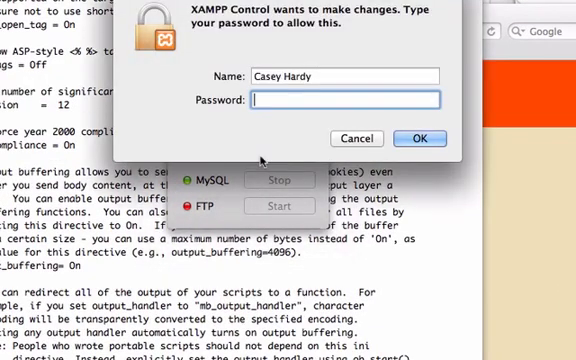
Authorize XAMPP Control, start Apache again, and close the controls window
{"action": "left_click", "coordinate": [357, 138]}
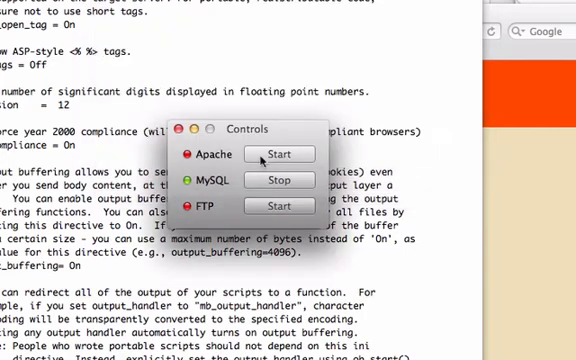
{"action": "left_click", "coordinate": [281, 153]}
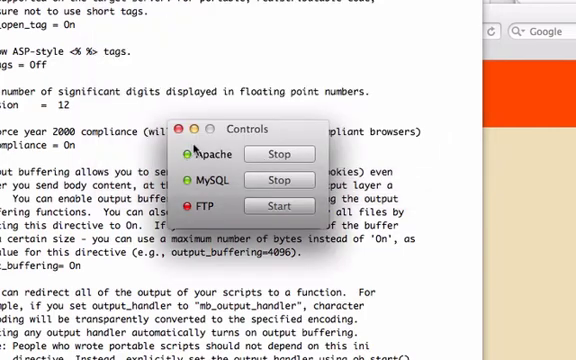
{"action": "left_click", "coordinate": [179, 131]}
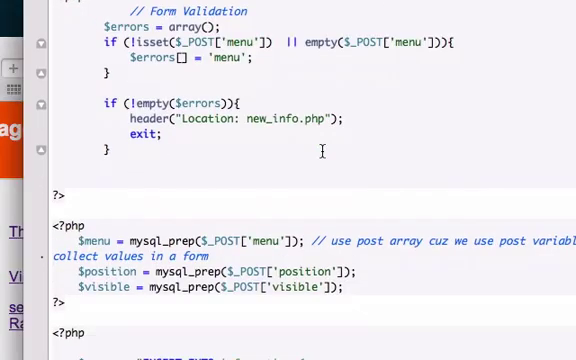
{"action": "scroll", "scroll_direction": "down", "scroll_amount": 3}
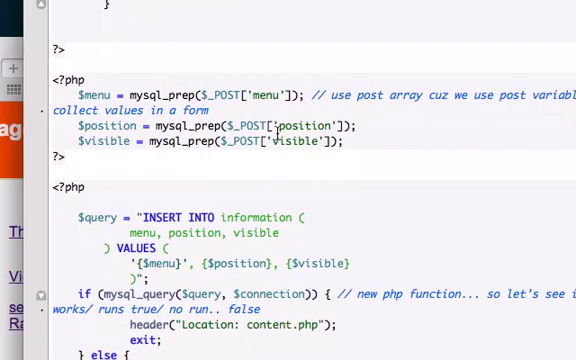
{"action": "scroll", "scroll_direction": "down", "scroll_amount": 3}
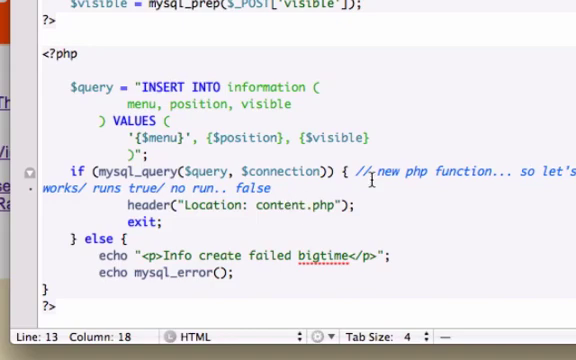
{"action": "scroll", "scroll_direction": "up", "scroll_amount": 3}
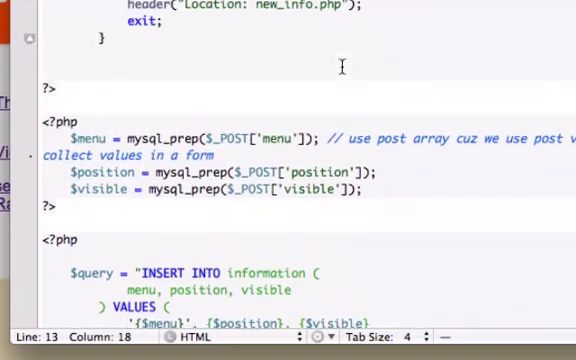
{"action": "scroll", "scroll_direction": "up", "scroll_amount": 3}
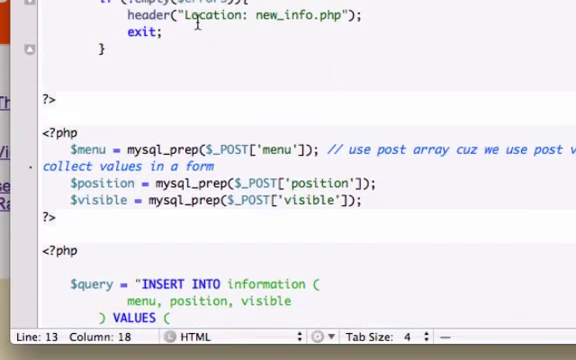
{"action": "scroll", "scroll_direction": "up", "scroll_amount": 3}
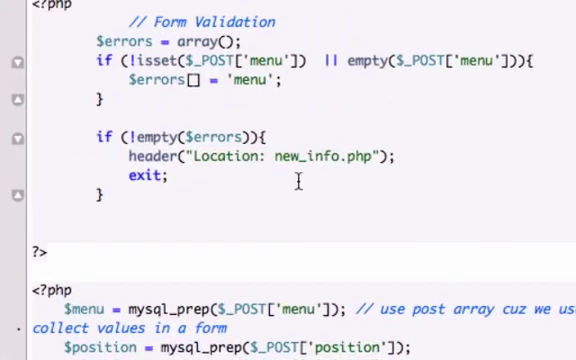